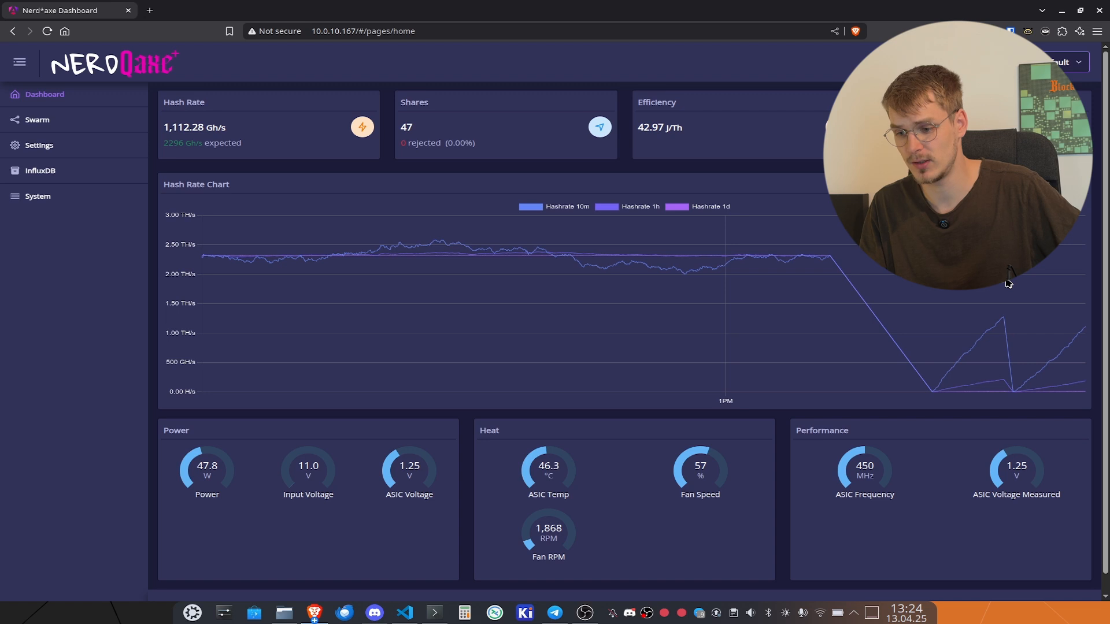
mouse_move(99, 151)
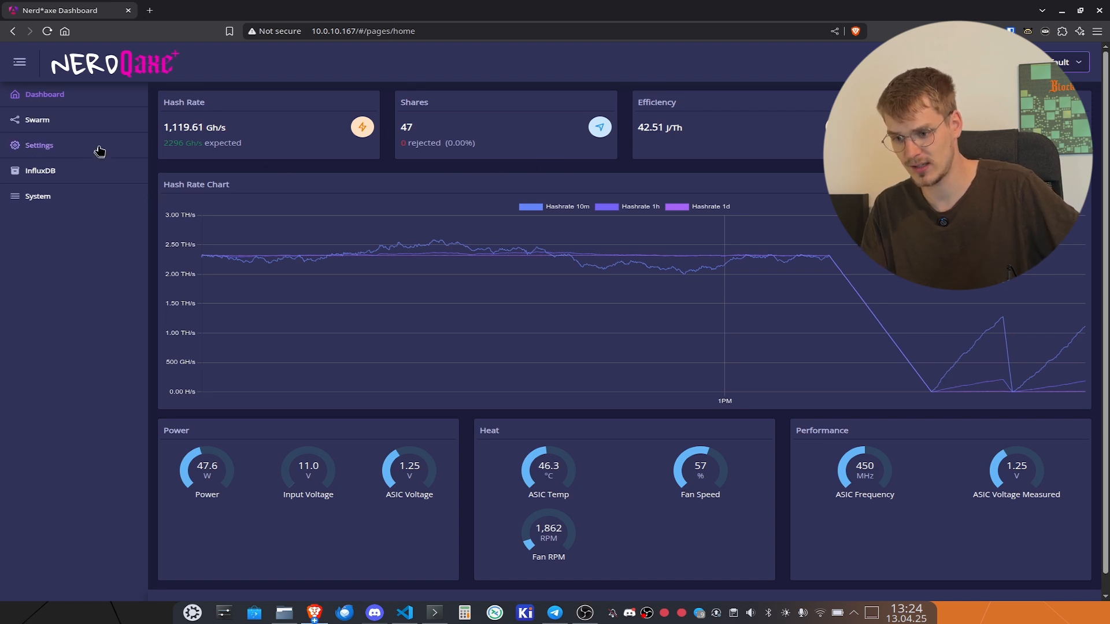
- Open Settings and scroll down to the Update Firmware and Update Website panels
left_click(39, 145)
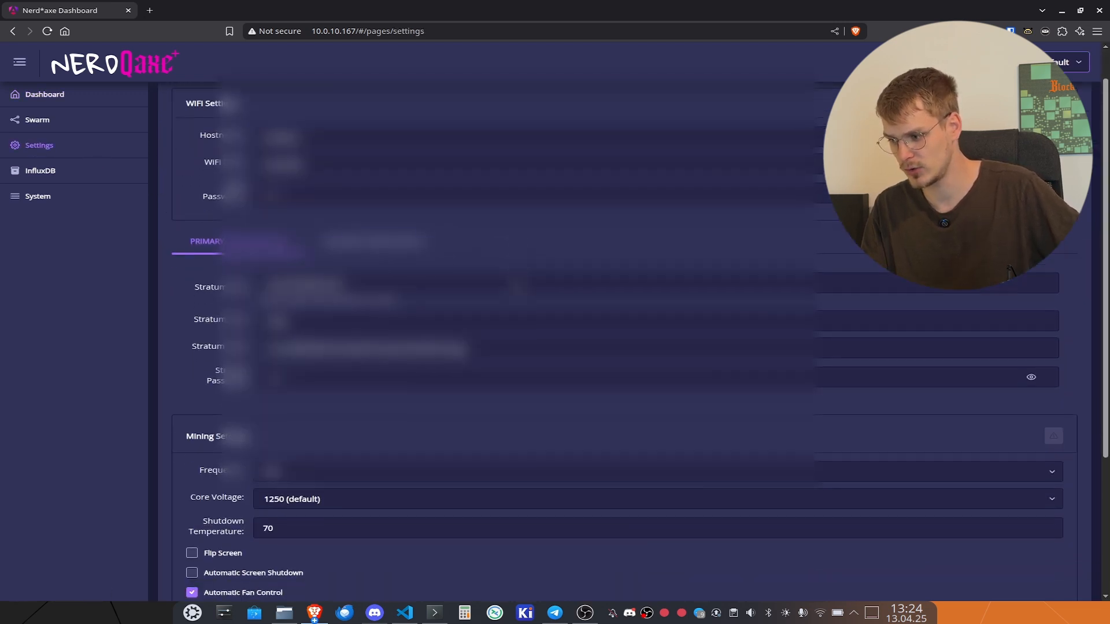
scroll("down", 3)
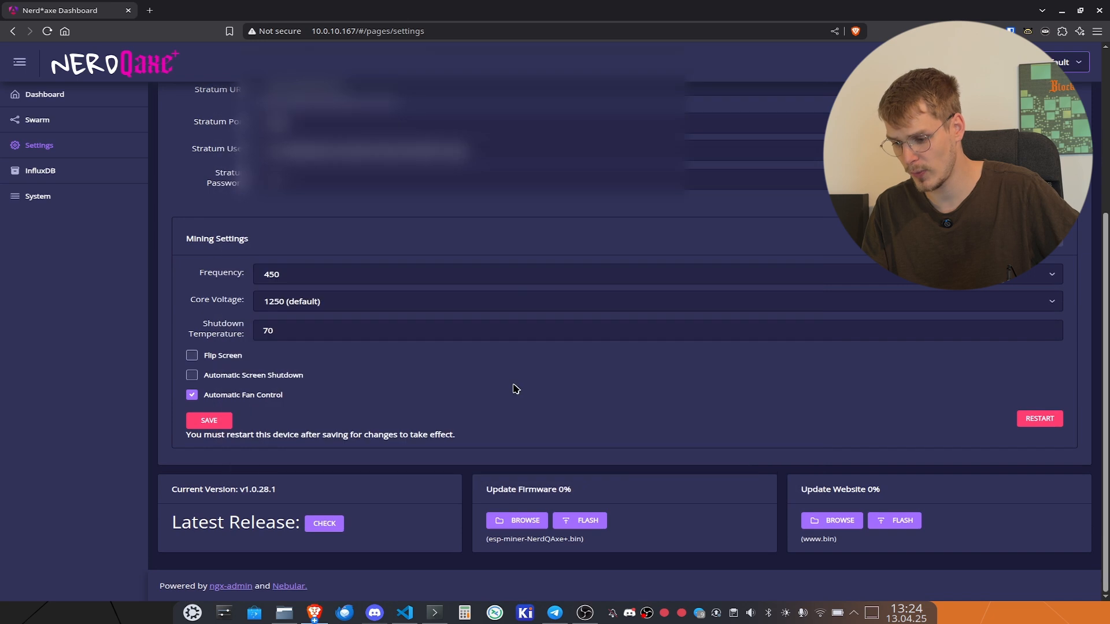
mouse_move(293, 515)
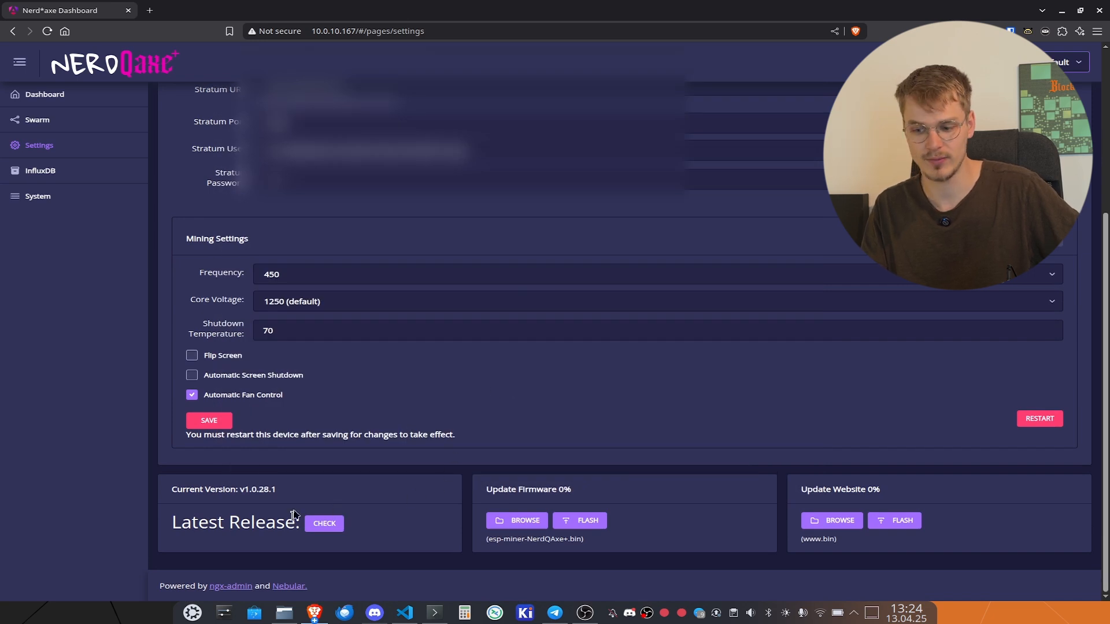
- Check the latest release, select its version v1.0.28.1, and open a new browser tab
left_click(324, 523)
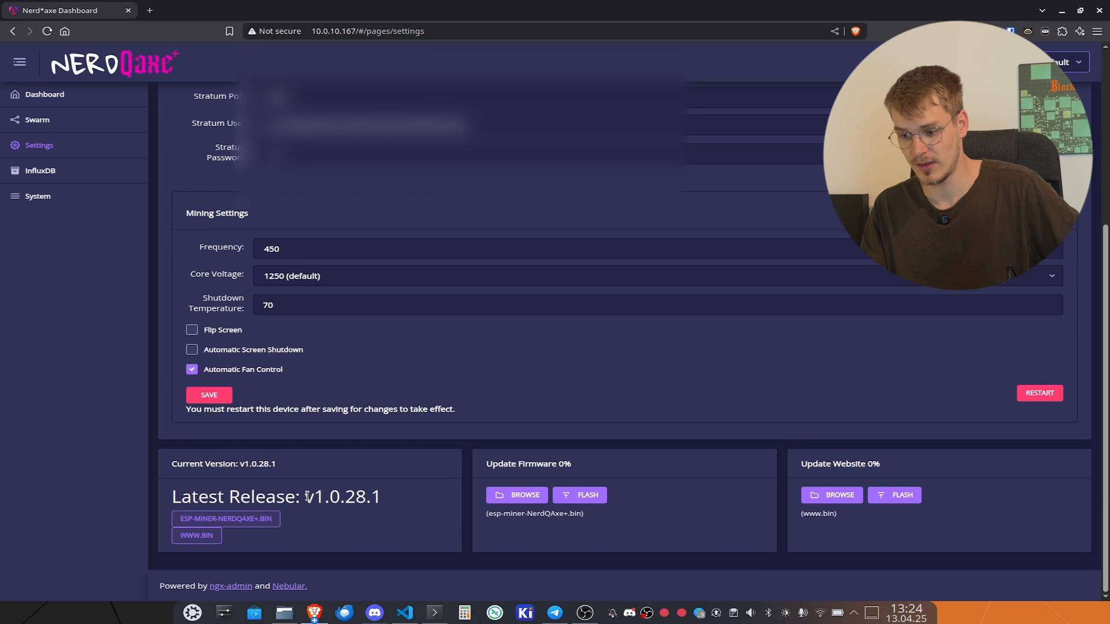
double_click(342, 496)
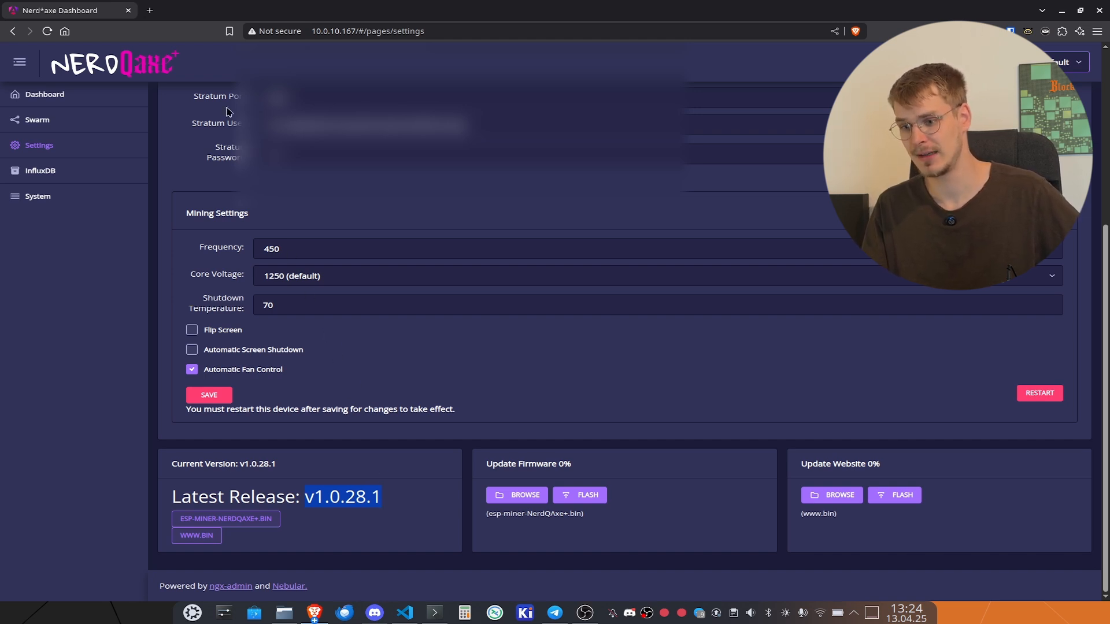
left_click(150, 10)
type("github.com/shufps/es")
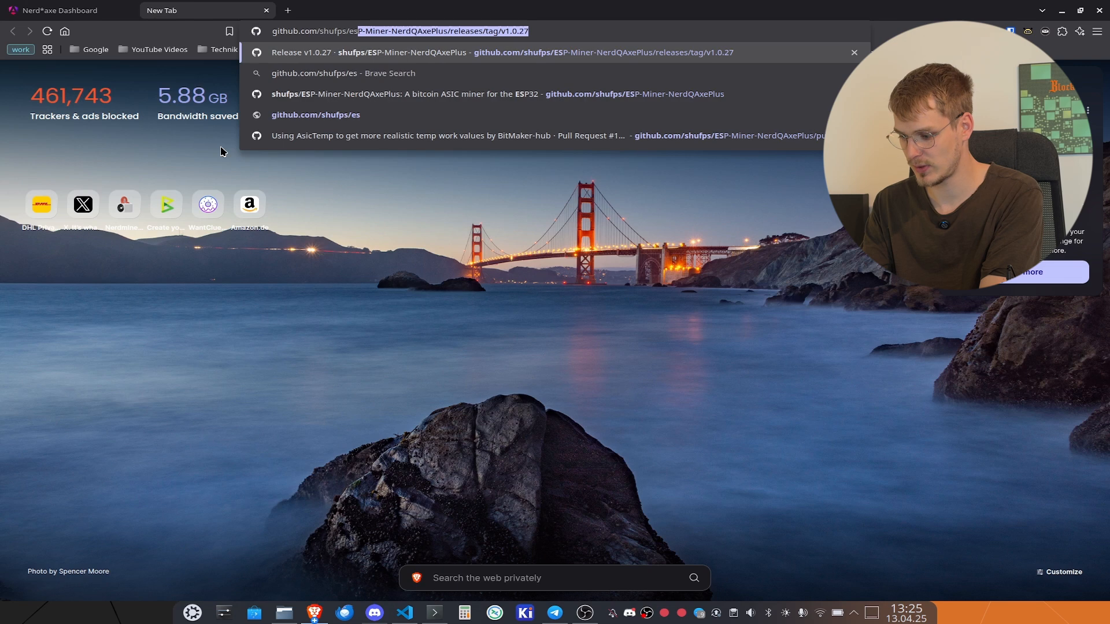
- Load the ESP-Miner-NerdQAxePlus repository from the address-bar suggestion
type("p")
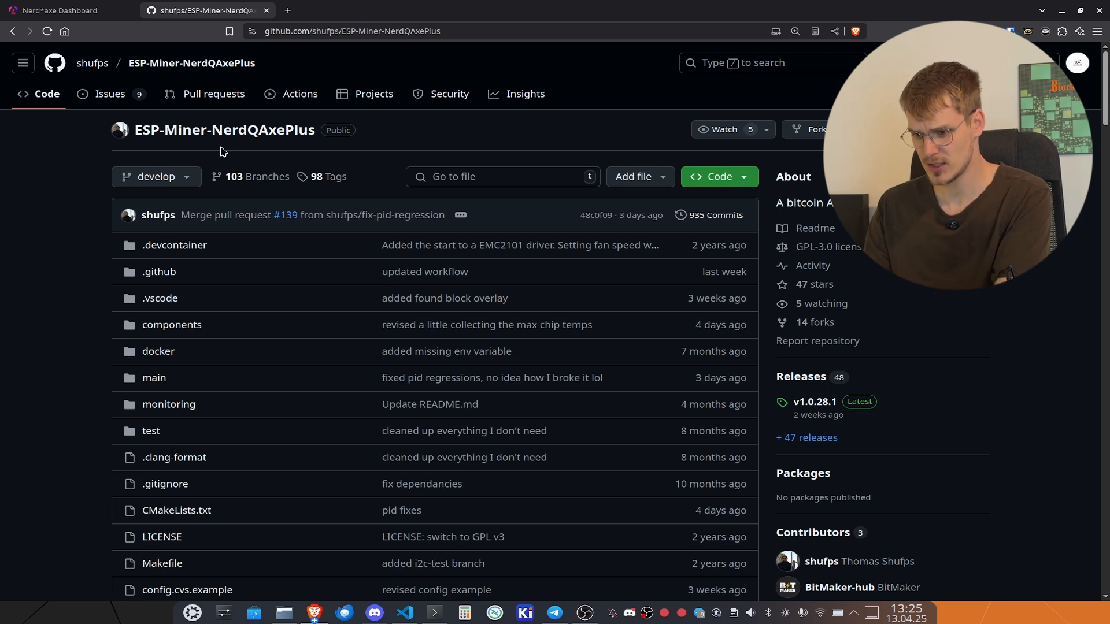
mouse_move(639, 327)
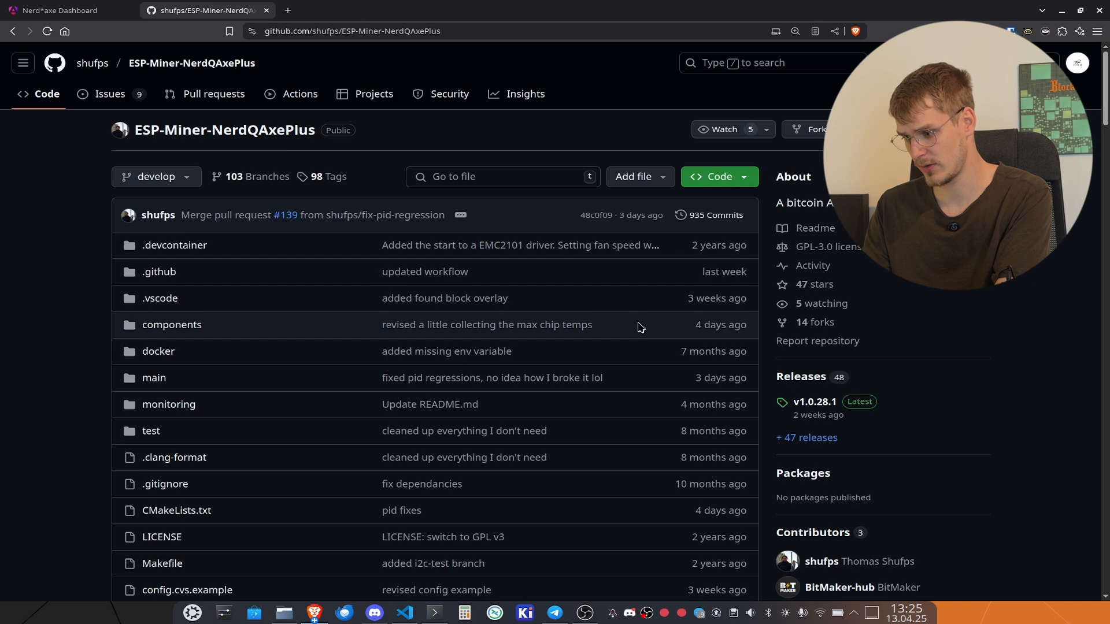
mouse_move(800, 376)
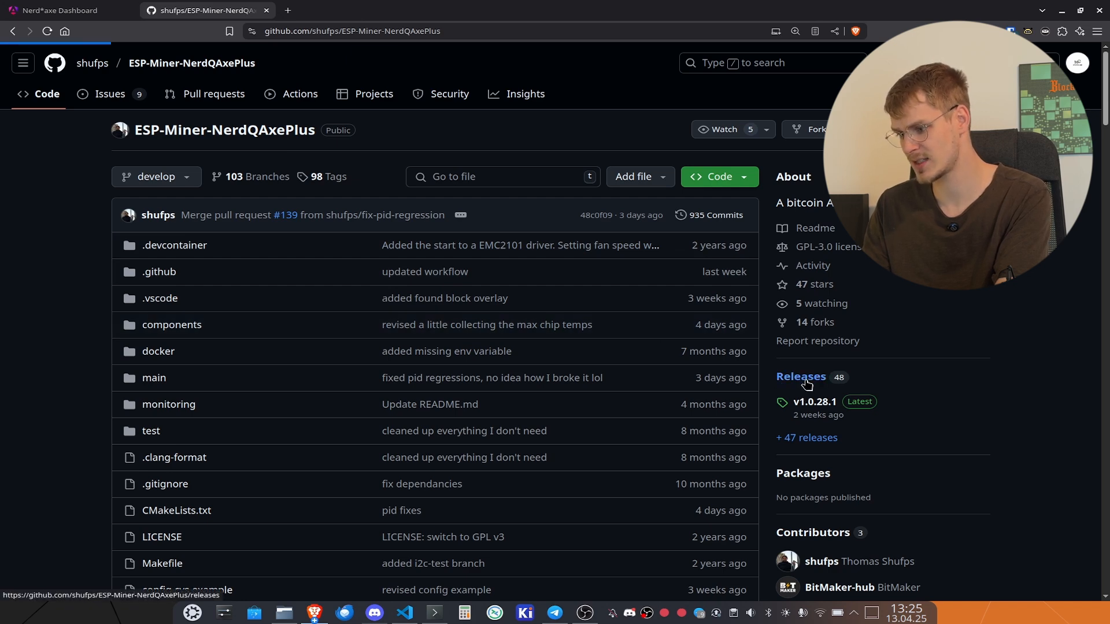
- Go to the repository's Releases list and open the v1.0.28.1 release
left_click(800, 376)
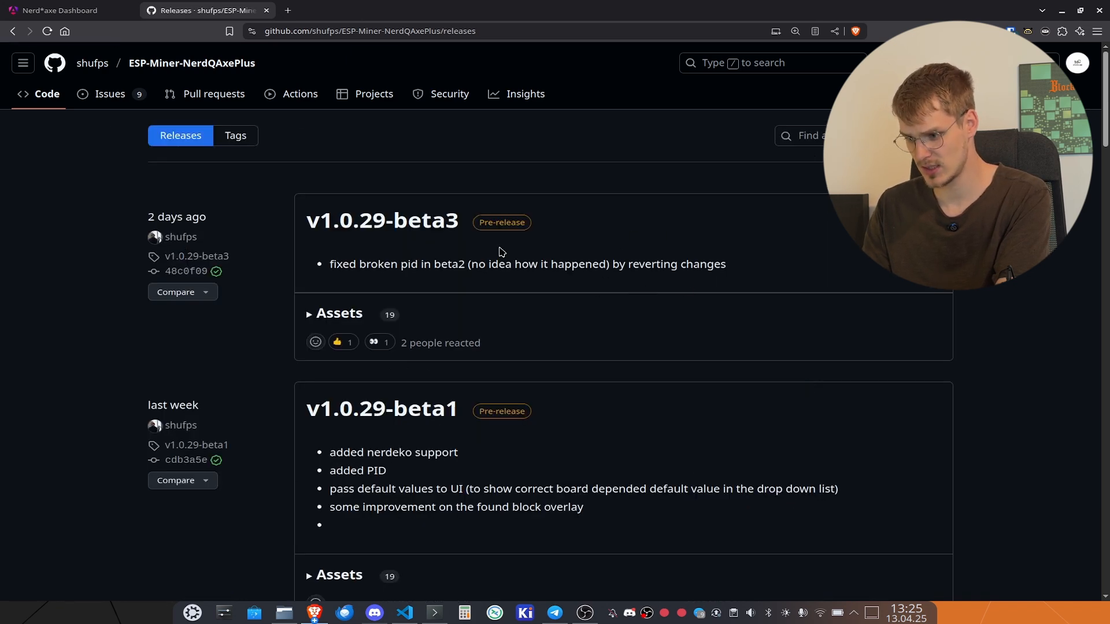
scroll("down", 3)
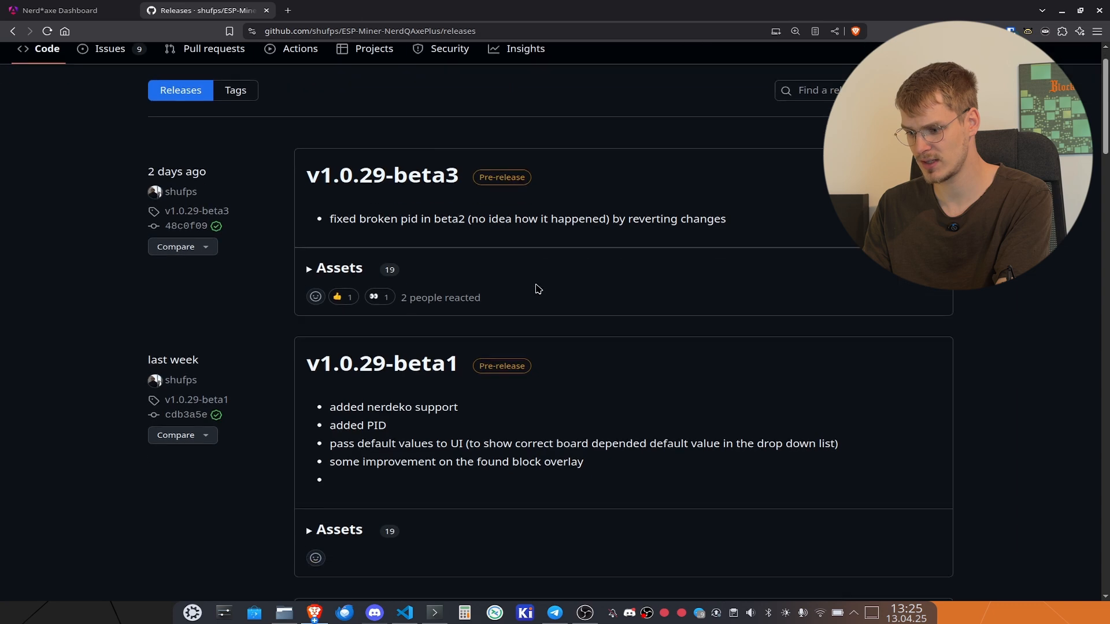
scroll("down", 3)
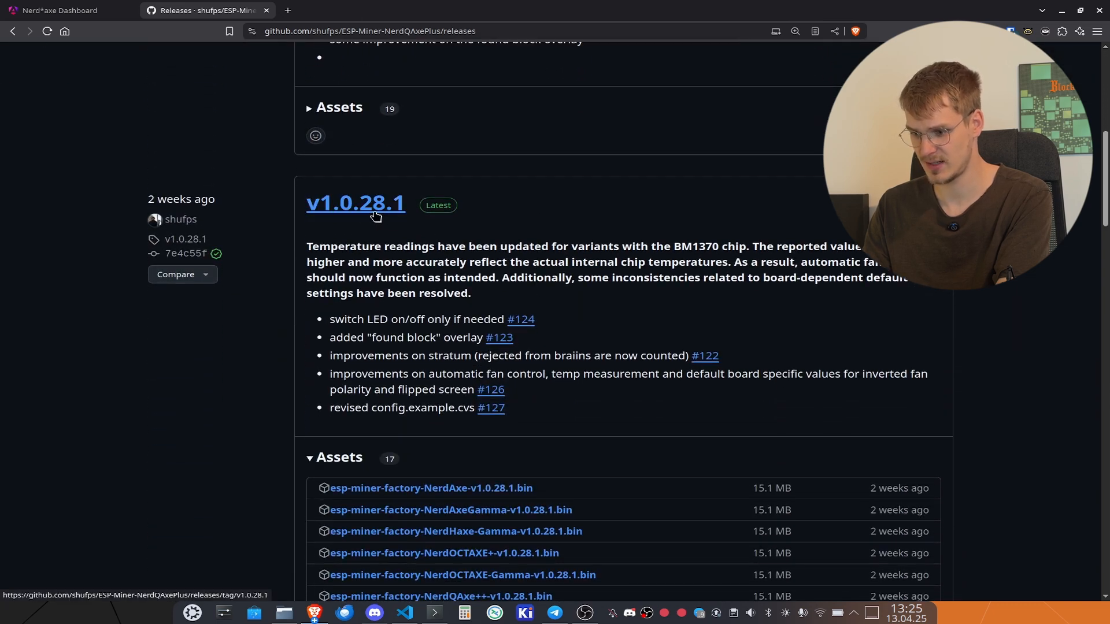
left_click(356, 203)
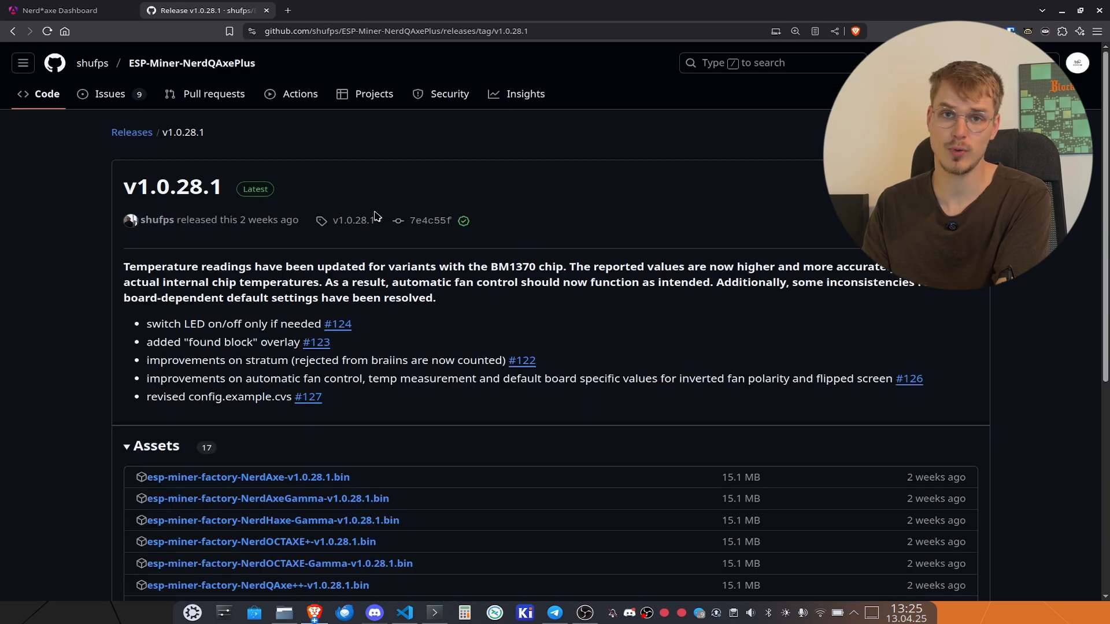
mouse_move(566, 218)
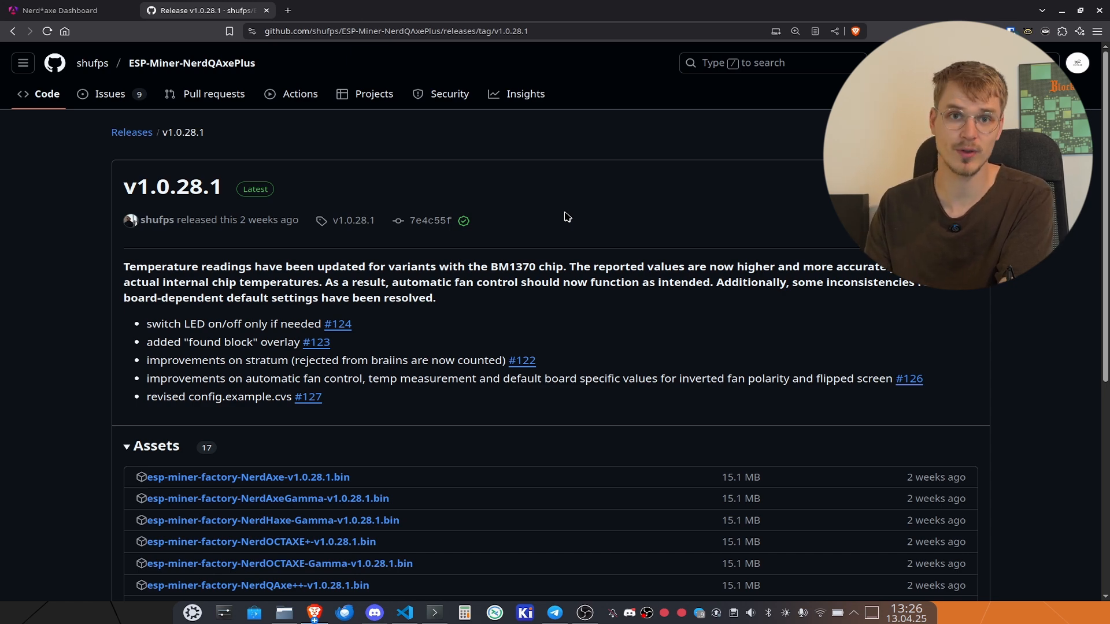
- Scroll through the v1.0.28.1 assets, then switch back to the Nerd*axe Dashboard tab
scroll("down", 3)
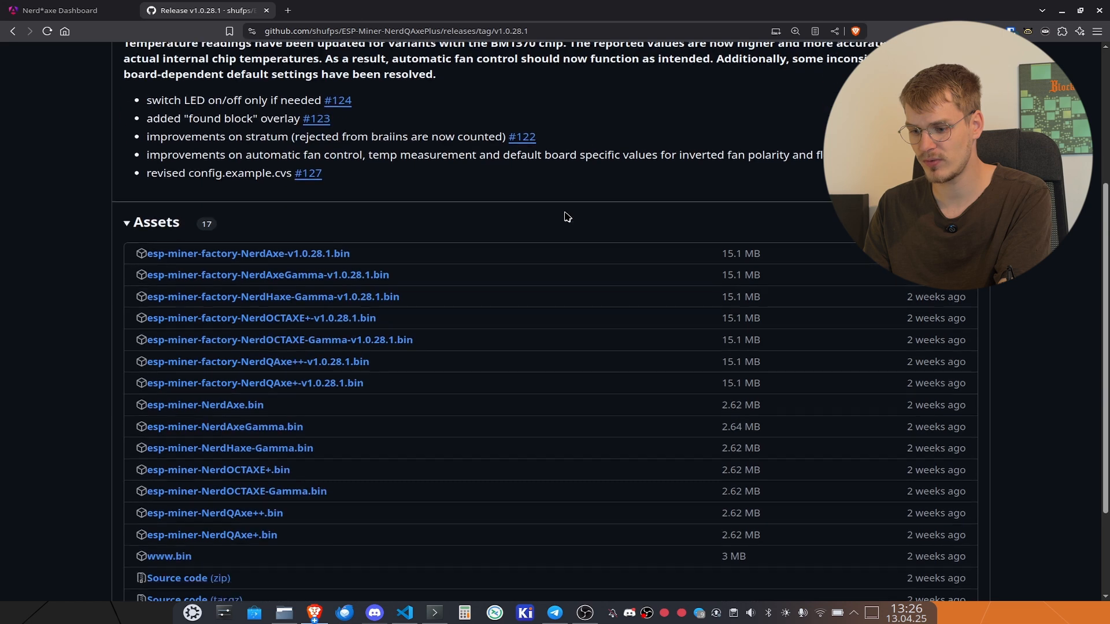
scroll("down", 3)
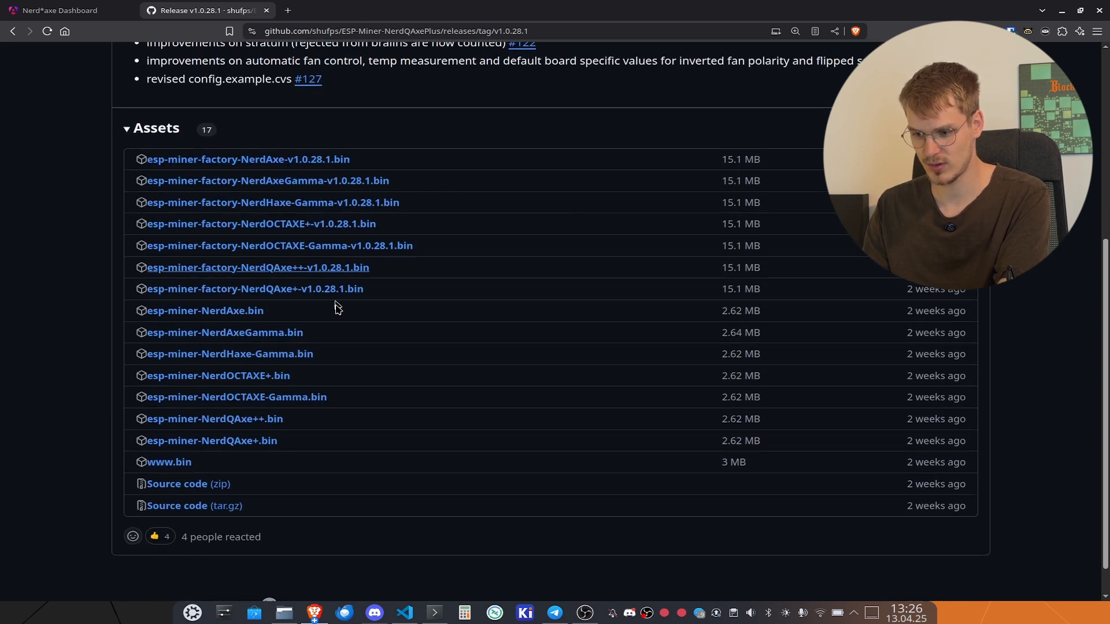
mouse_move(491, 366)
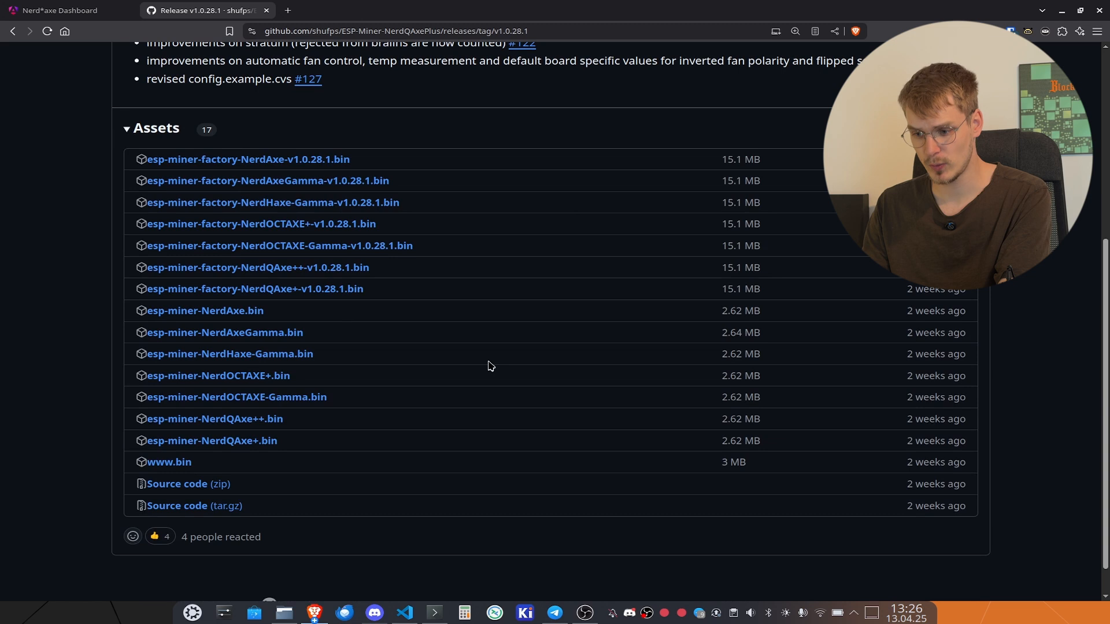
mouse_move(325, 457)
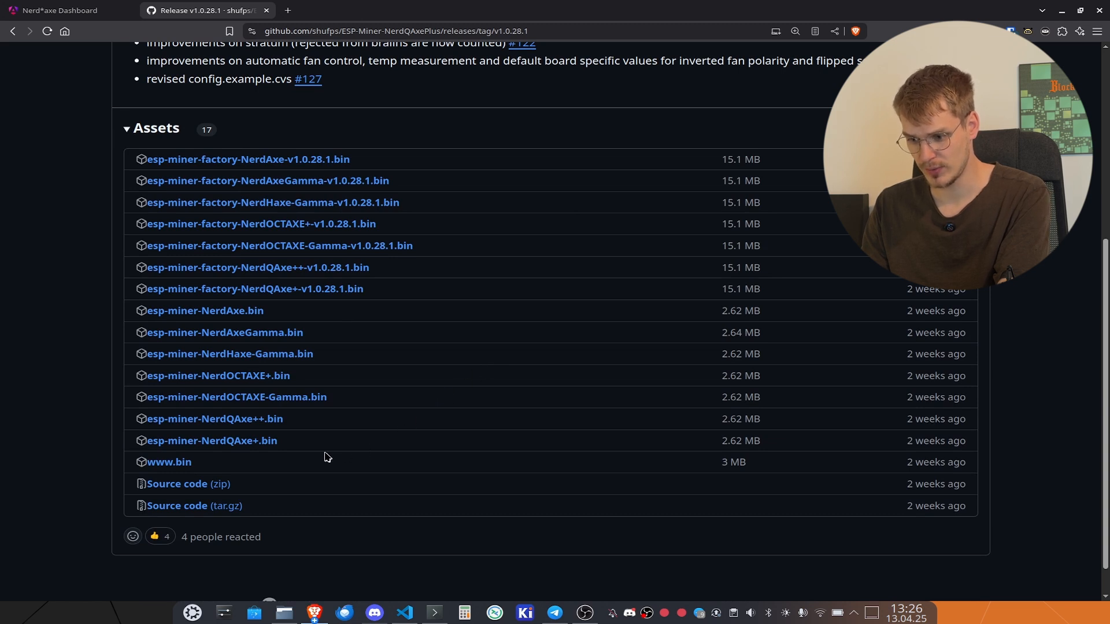
mouse_move(168, 461)
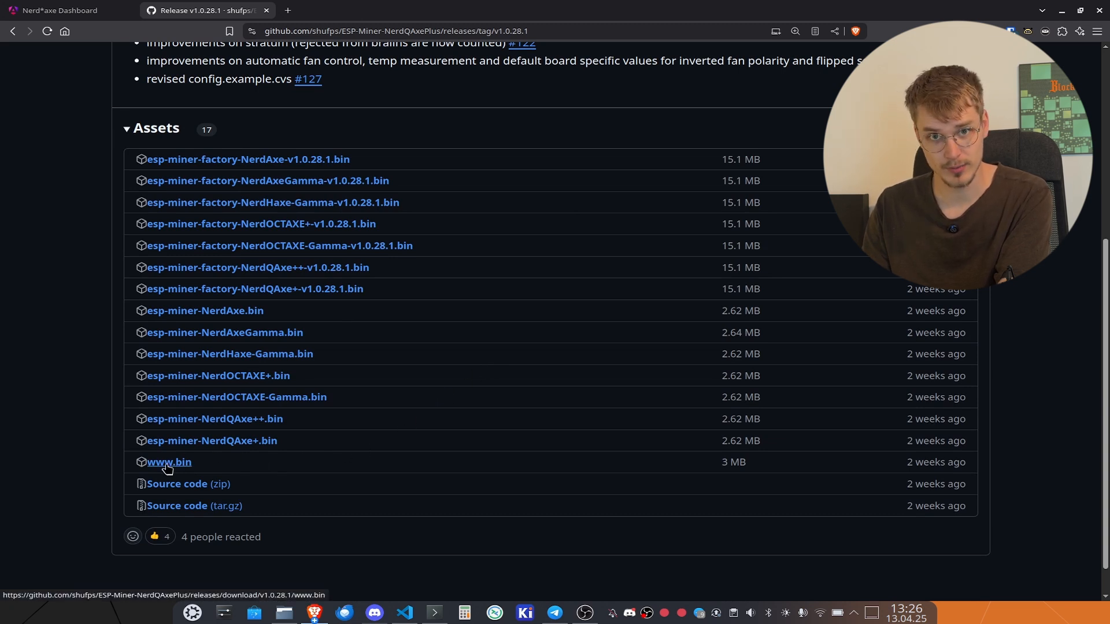
mouse_move(191, 463)
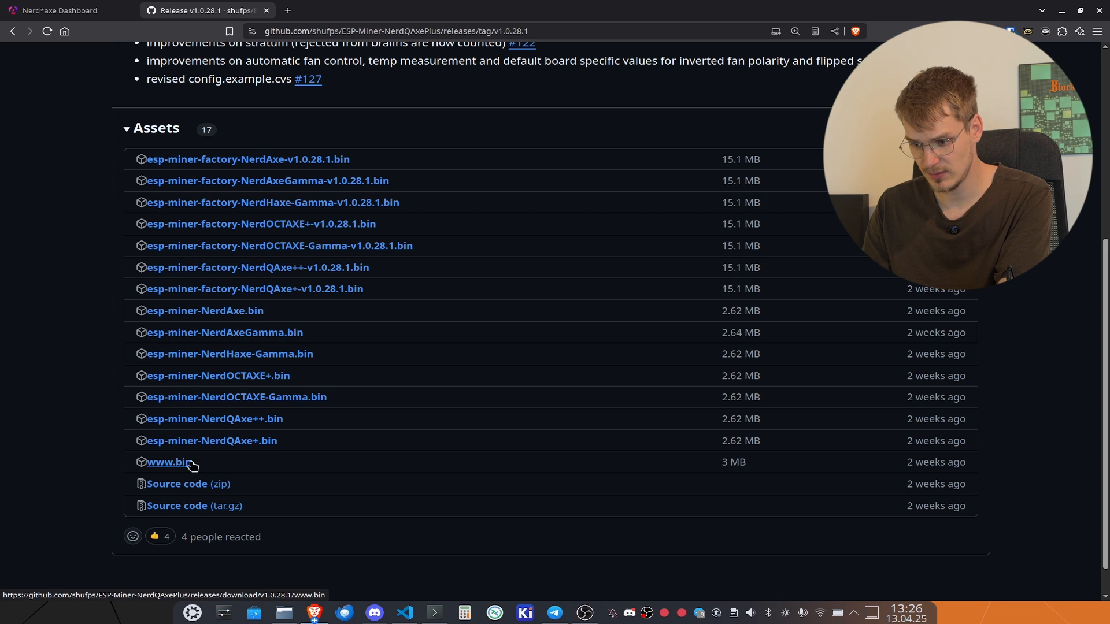
mouse_move(249, 474)
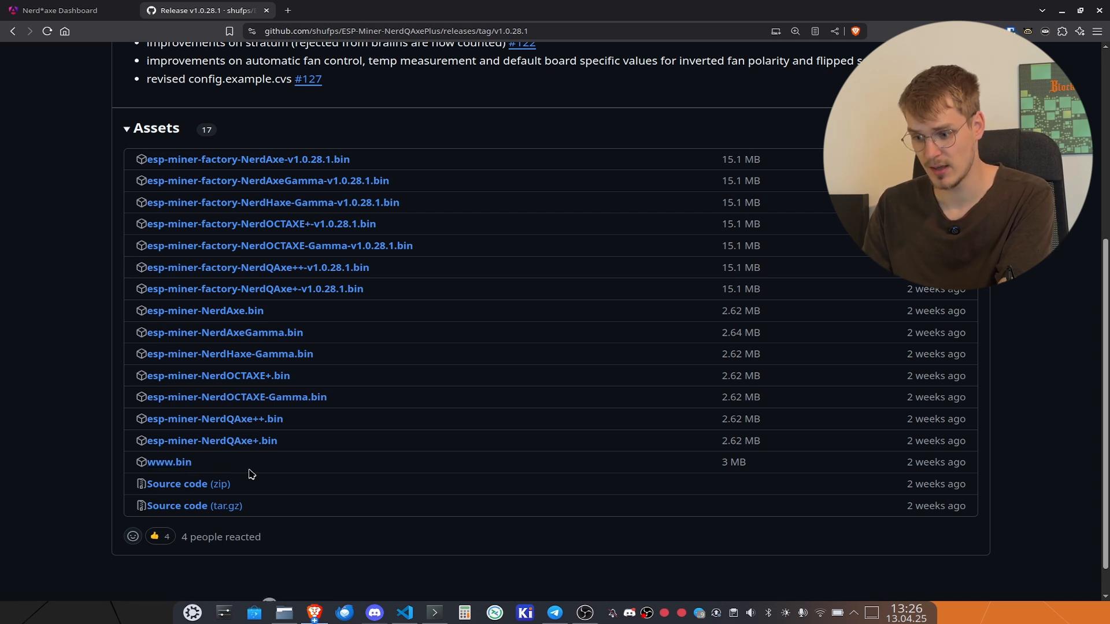
mouse_move(234, 459)
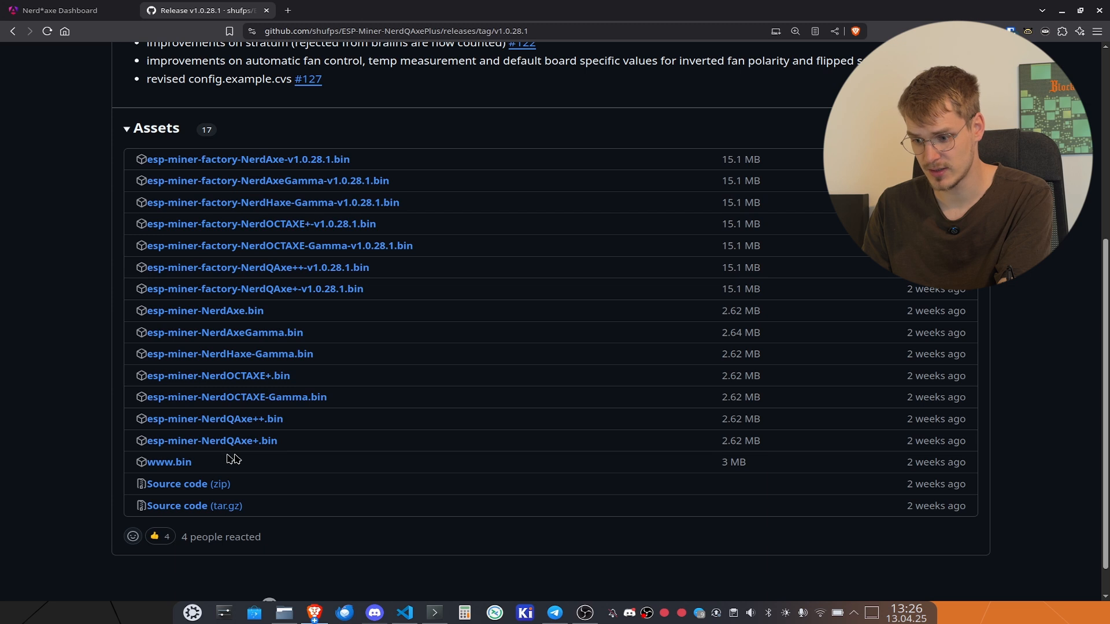
mouse_move(211, 440)
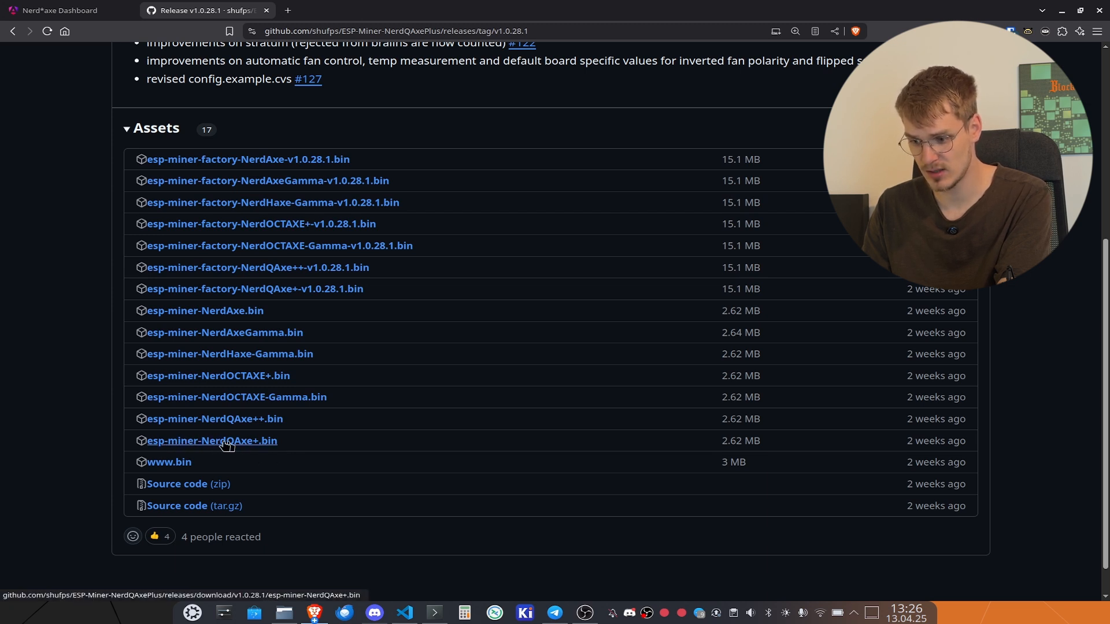
mouse_move(278, 447)
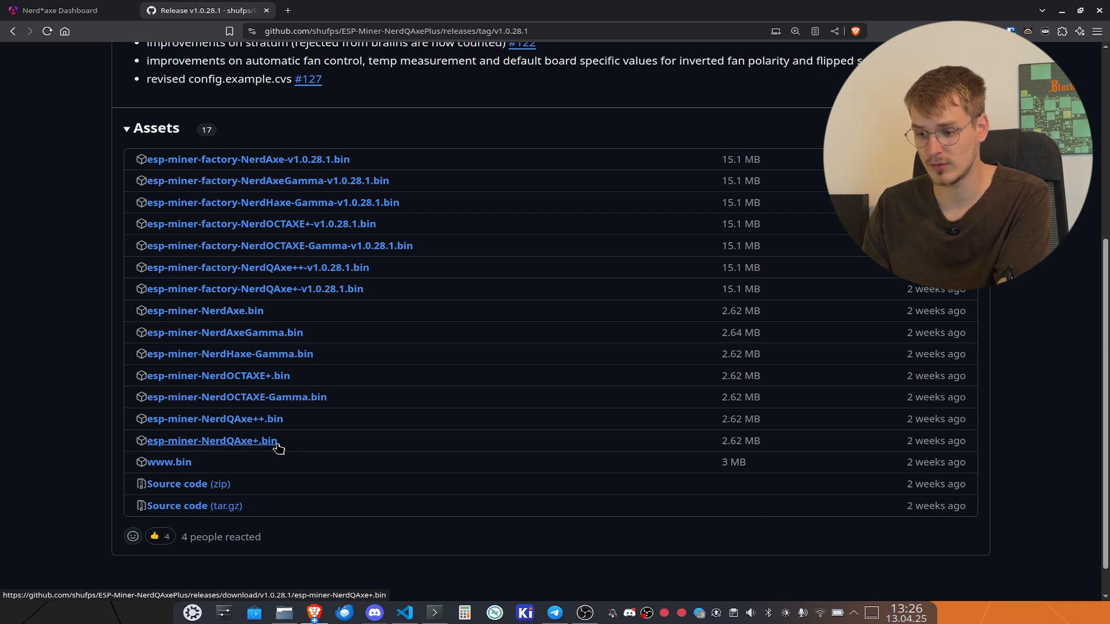
mouse_move(276, 418)
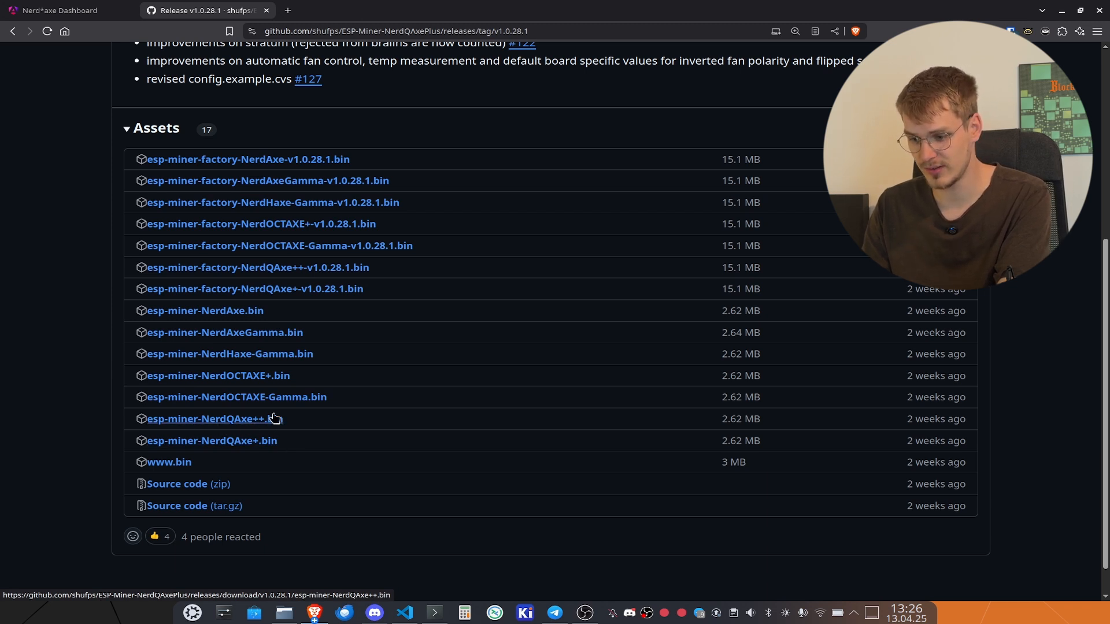
mouse_move(251, 393)
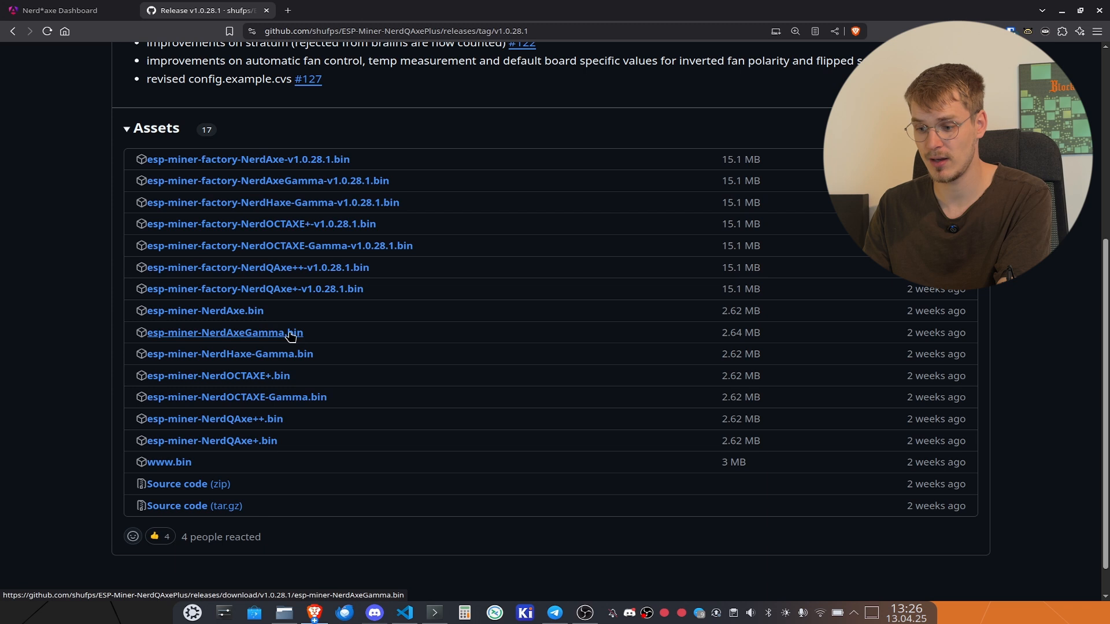
mouse_move(250, 345)
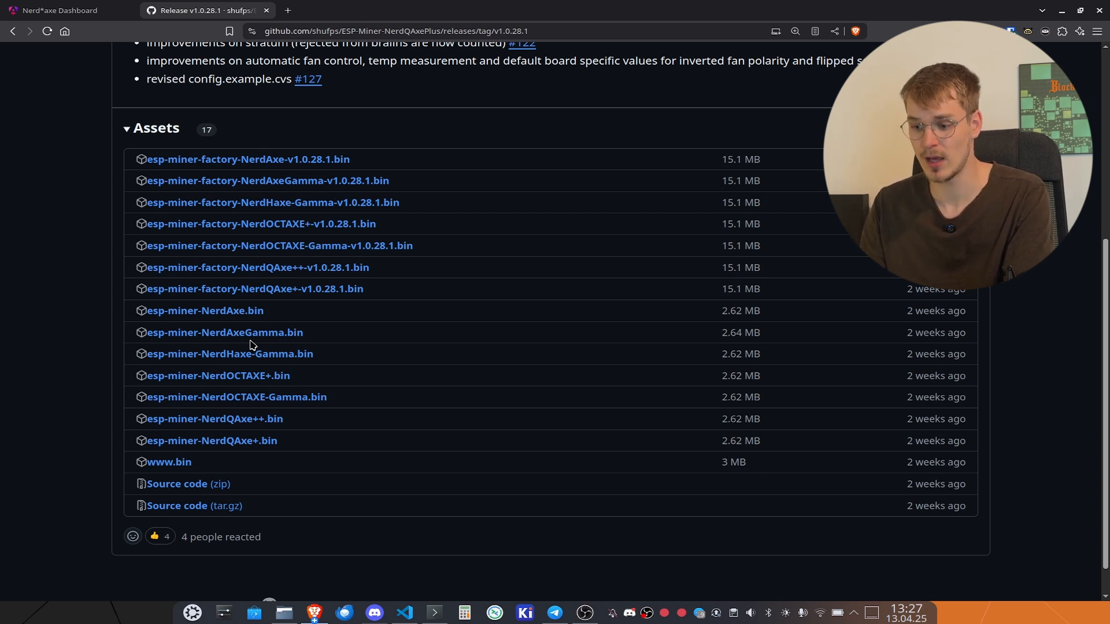
mouse_move(375, 397)
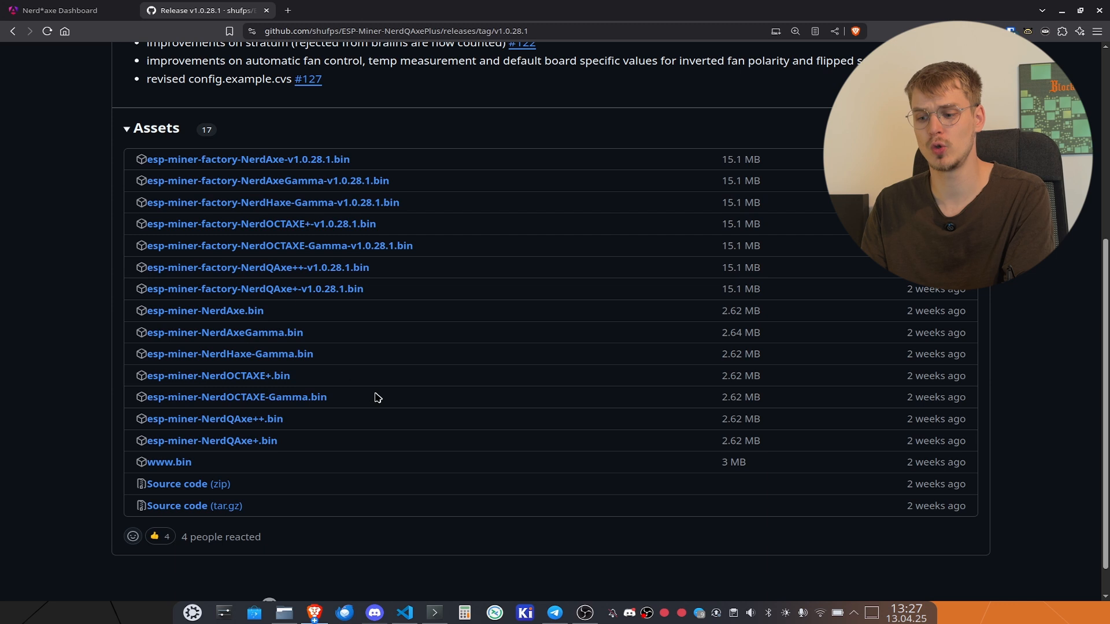
mouse_move(317, 454)
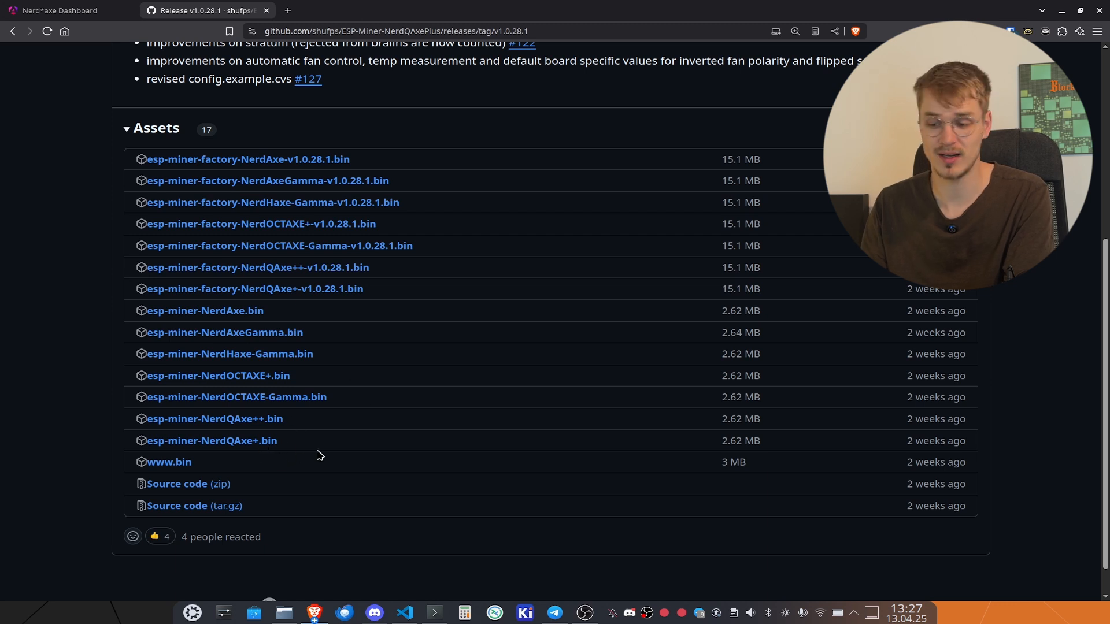
mouse_move(211, 441)
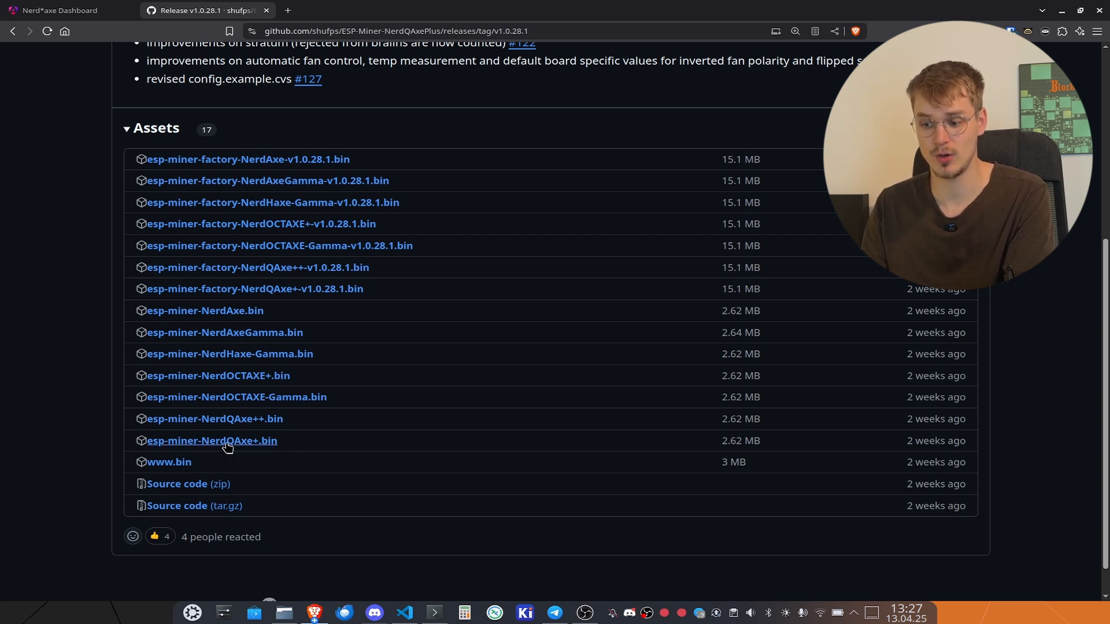
mouse_move(85, 142)
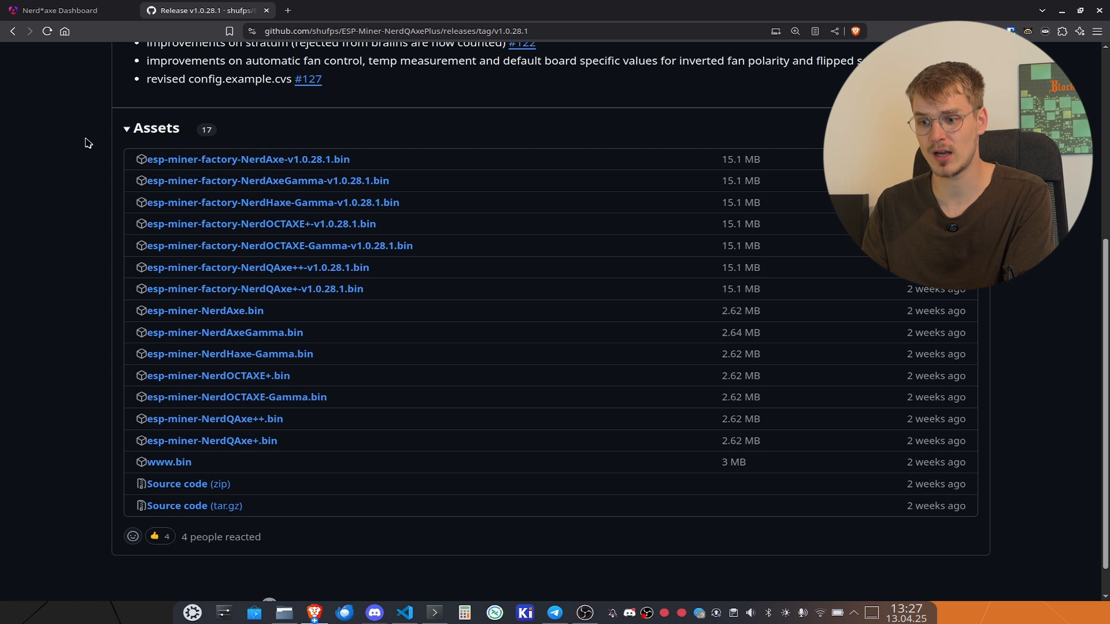
mouse_move(63, 9)
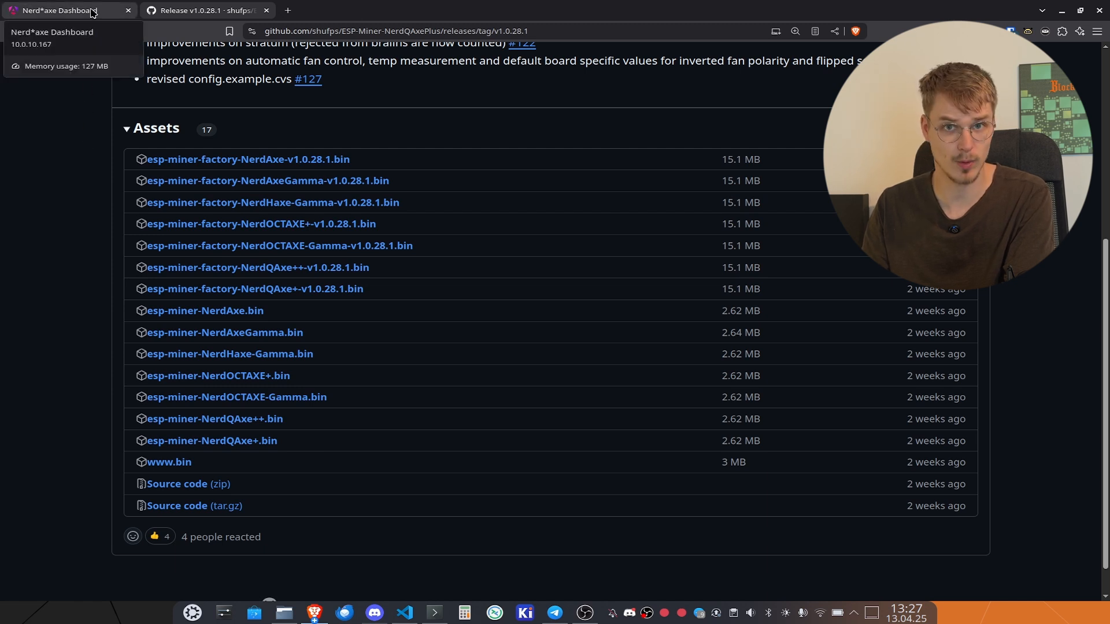
left_click(67, 10)
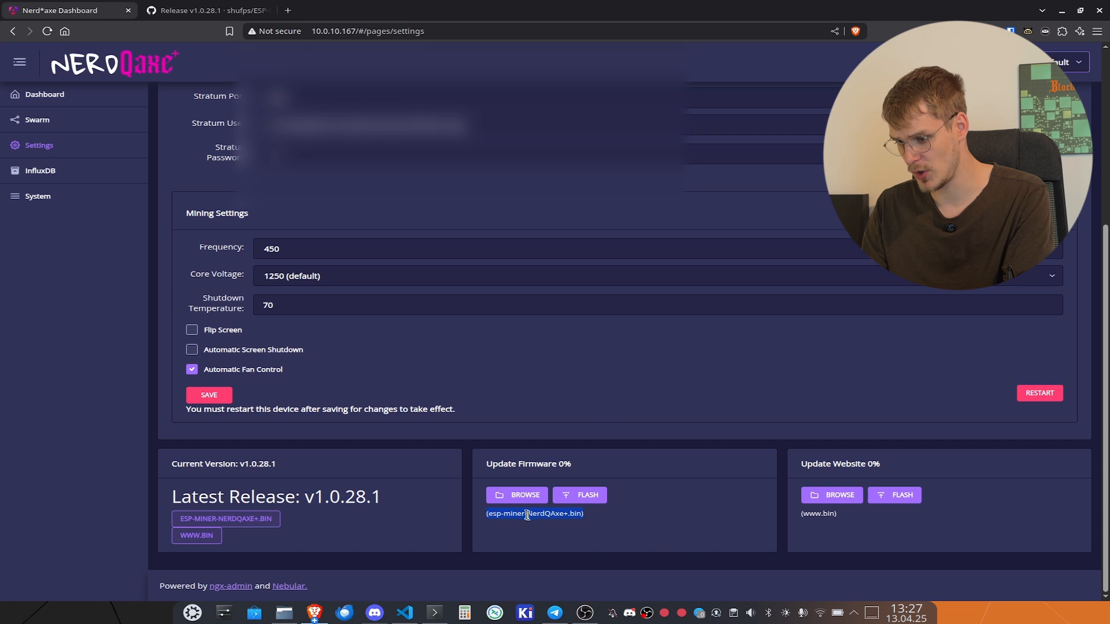
mouse_move(572, 524)
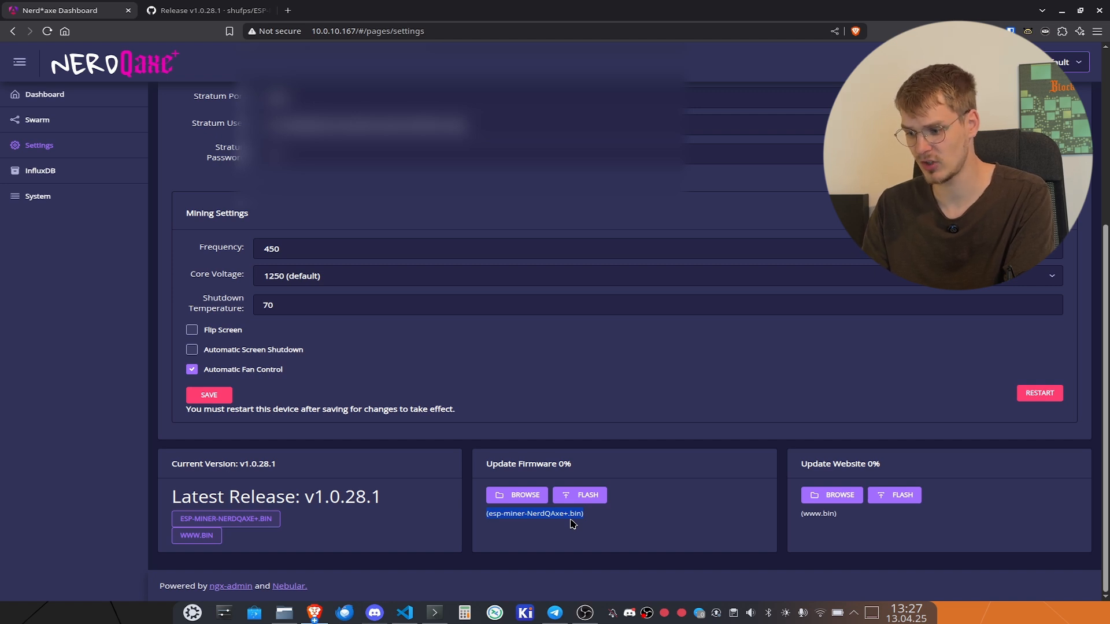
mouse_move(576, 524)
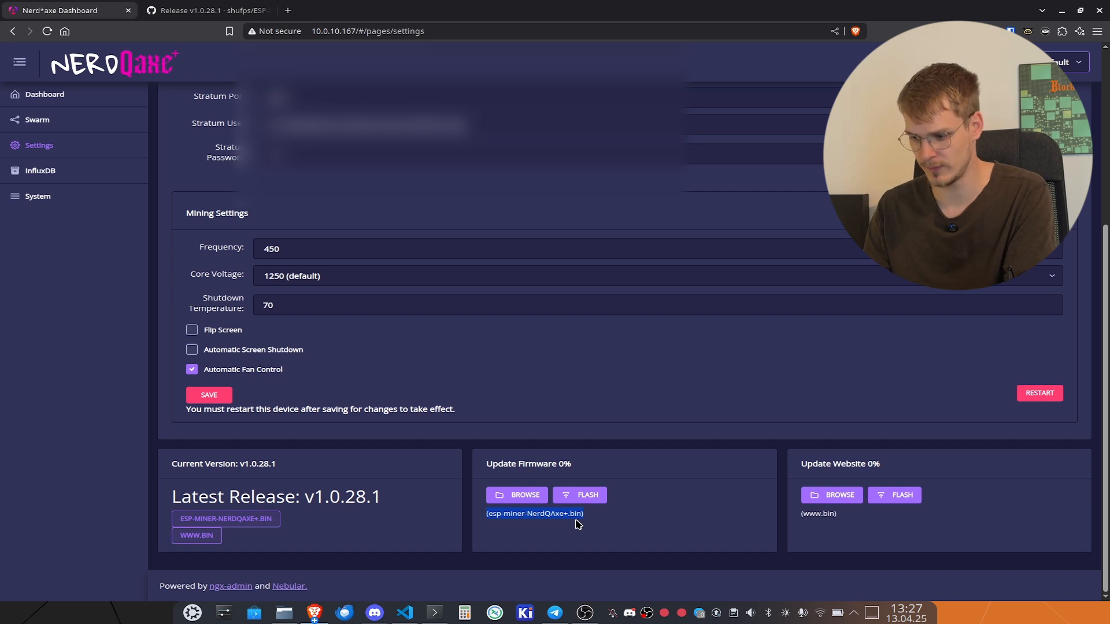
mouse_move(701, 366)
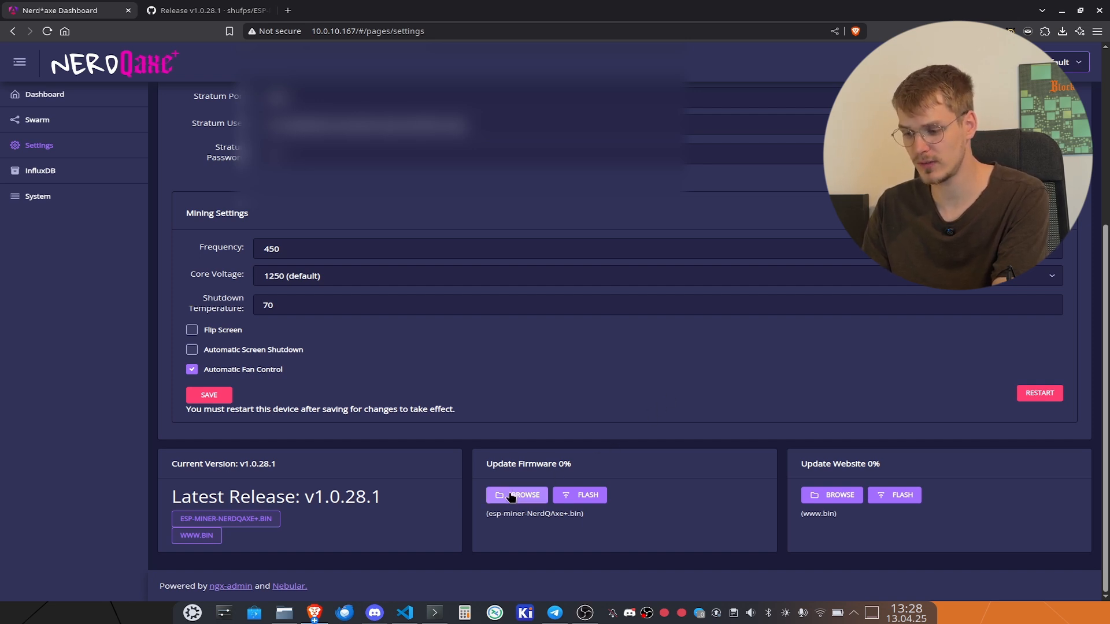
- Choose esp-miner-NerdQAxe+.bin from Downloads as the firmware update file
left_click(516, 495)
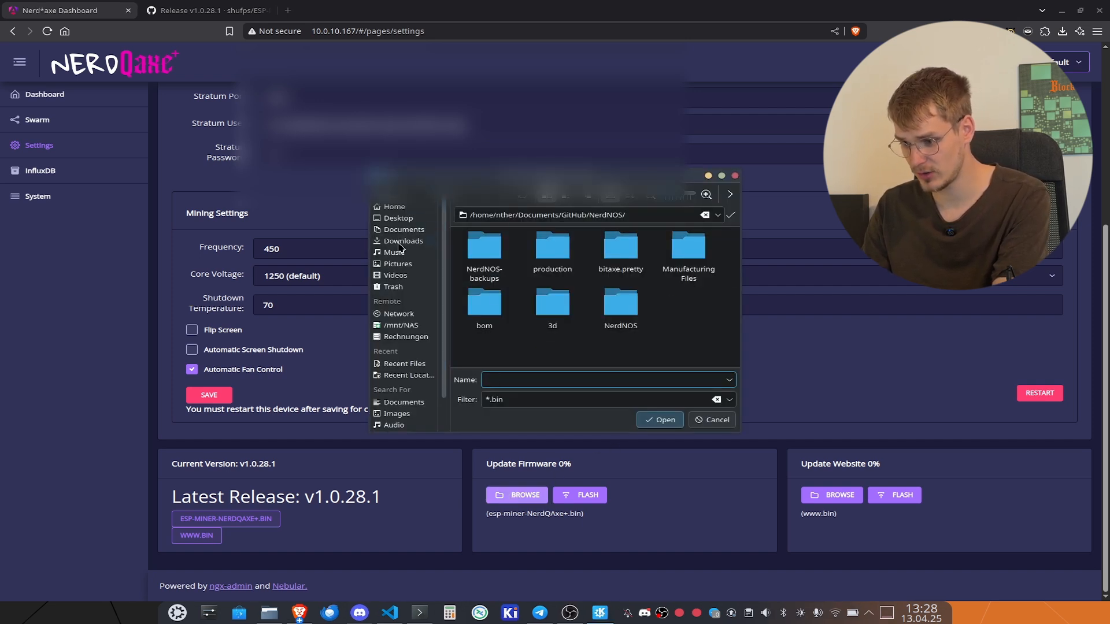
left_click(404, 240)
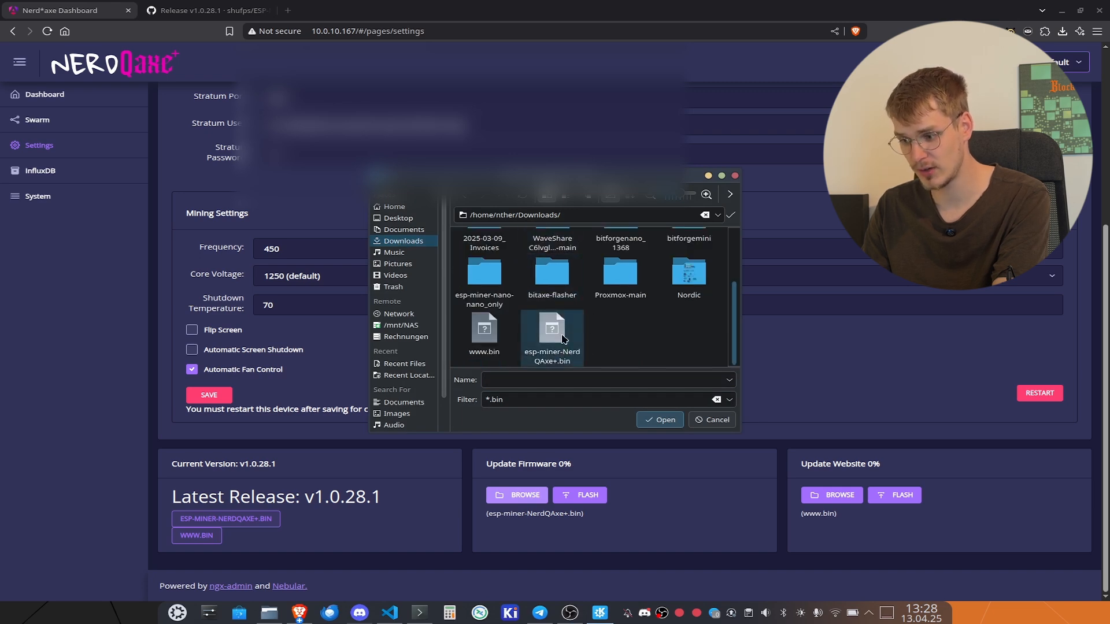
left_click(552, 333)
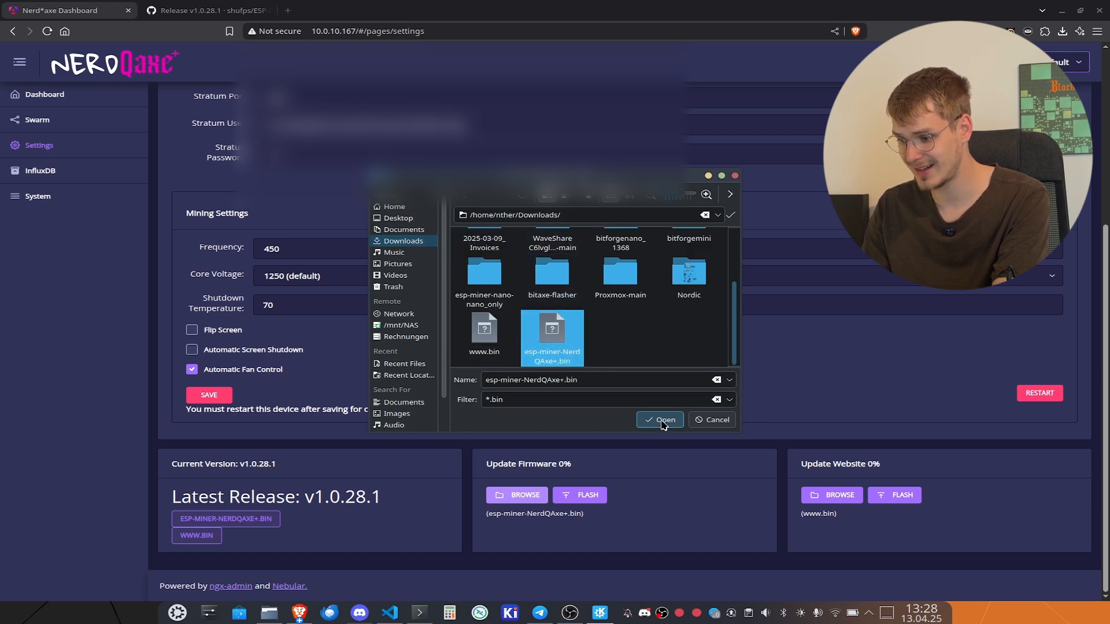
left_click(659, 419)
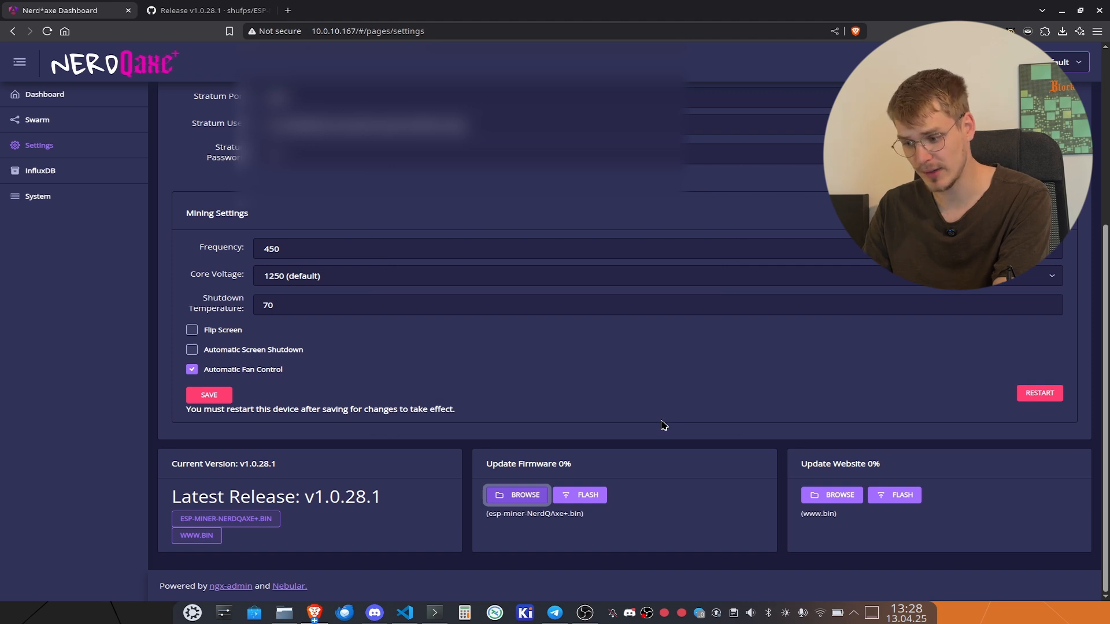
mouse_move(582, 504)
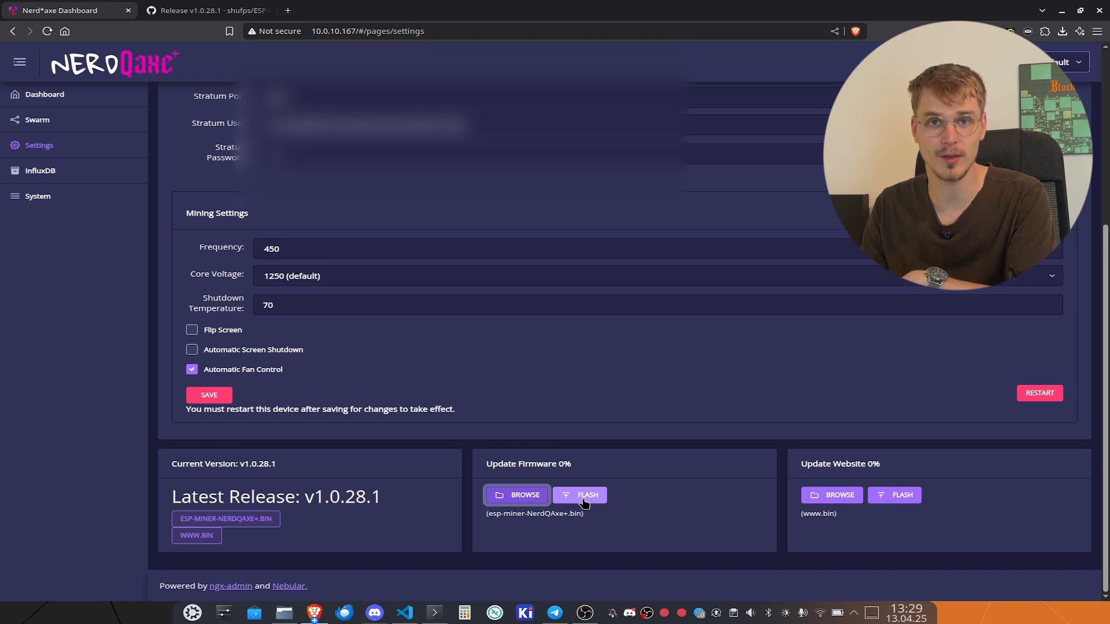
mouse_move(591, 493)
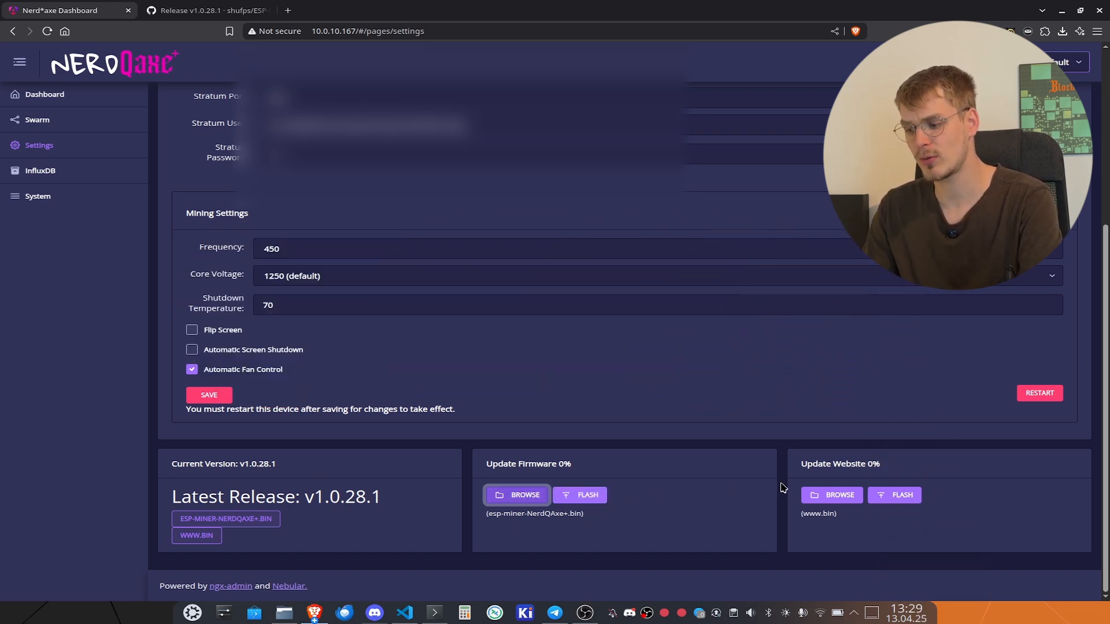
mouse_move(844, 528)
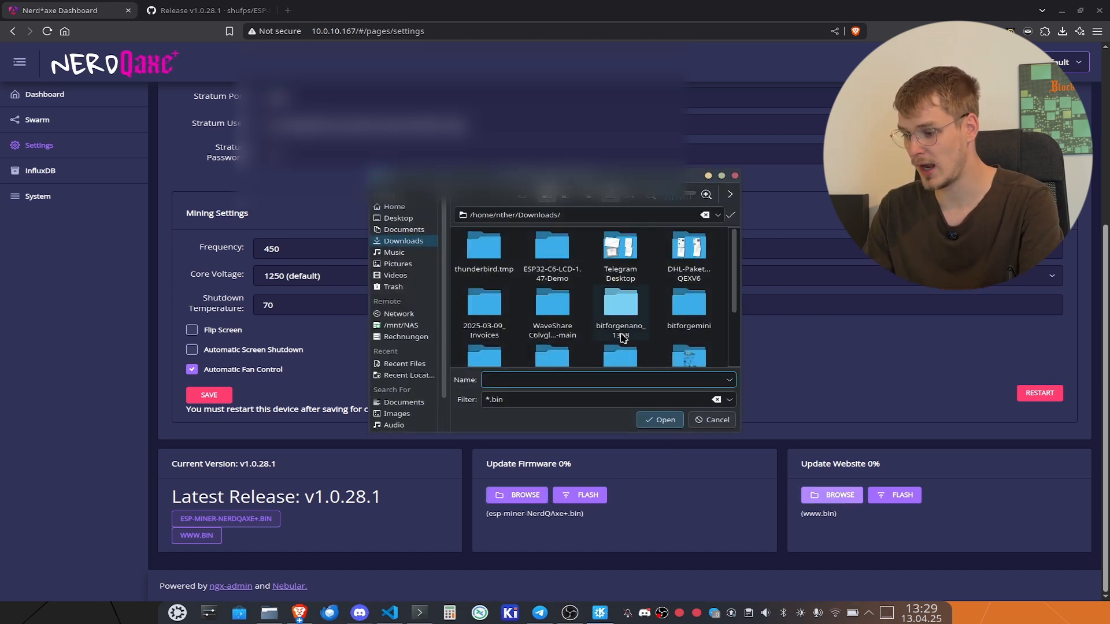
left_click(484, 333)
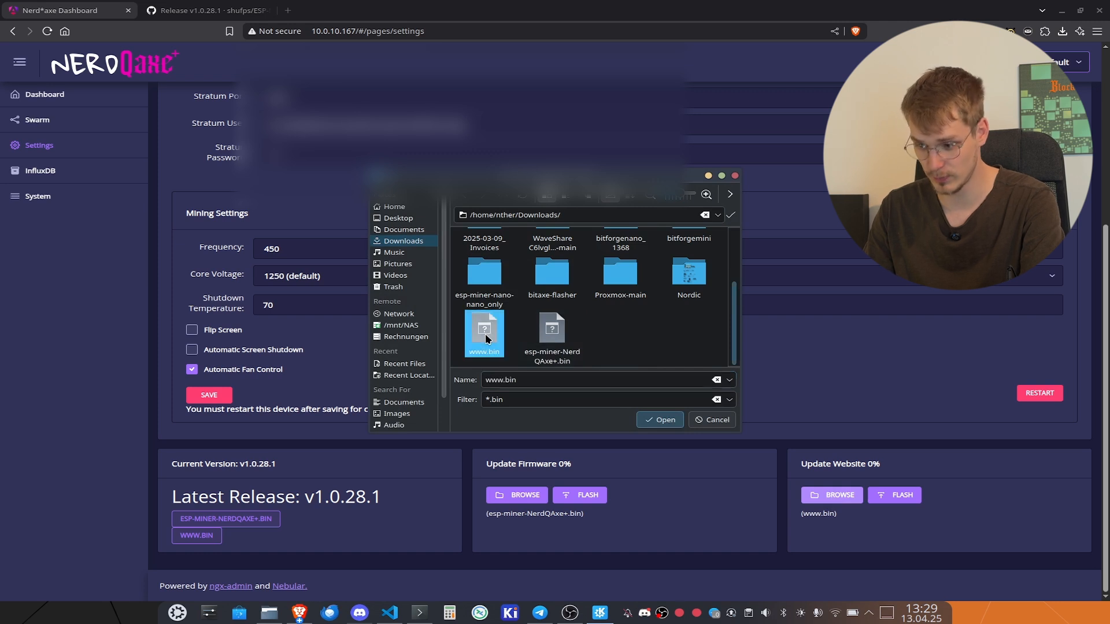
left_click(657, 419)
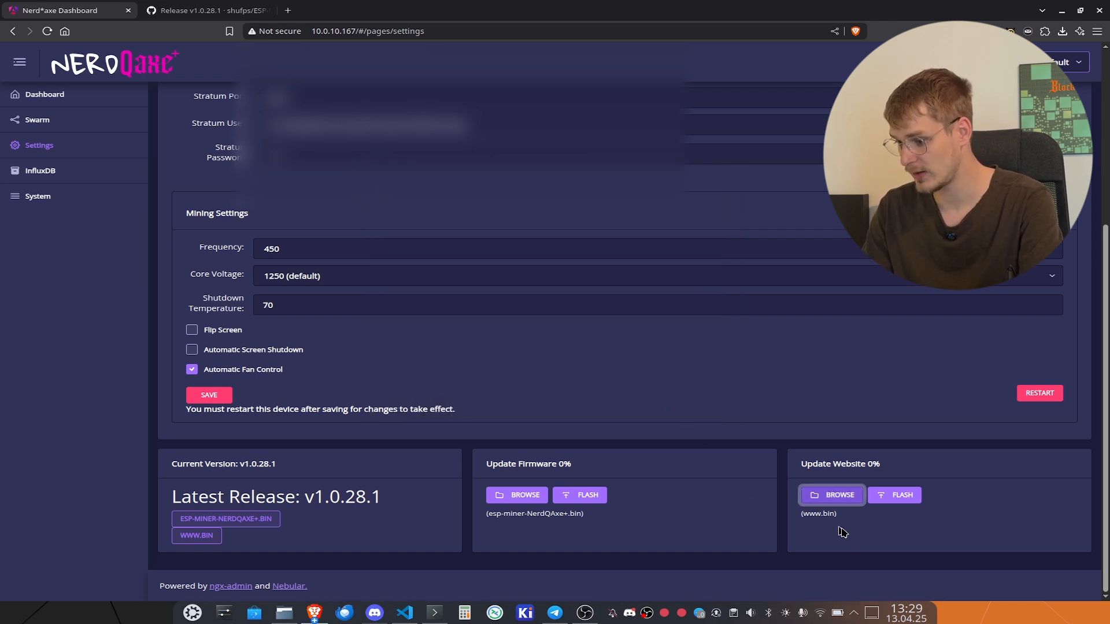
left_click(903, 495)
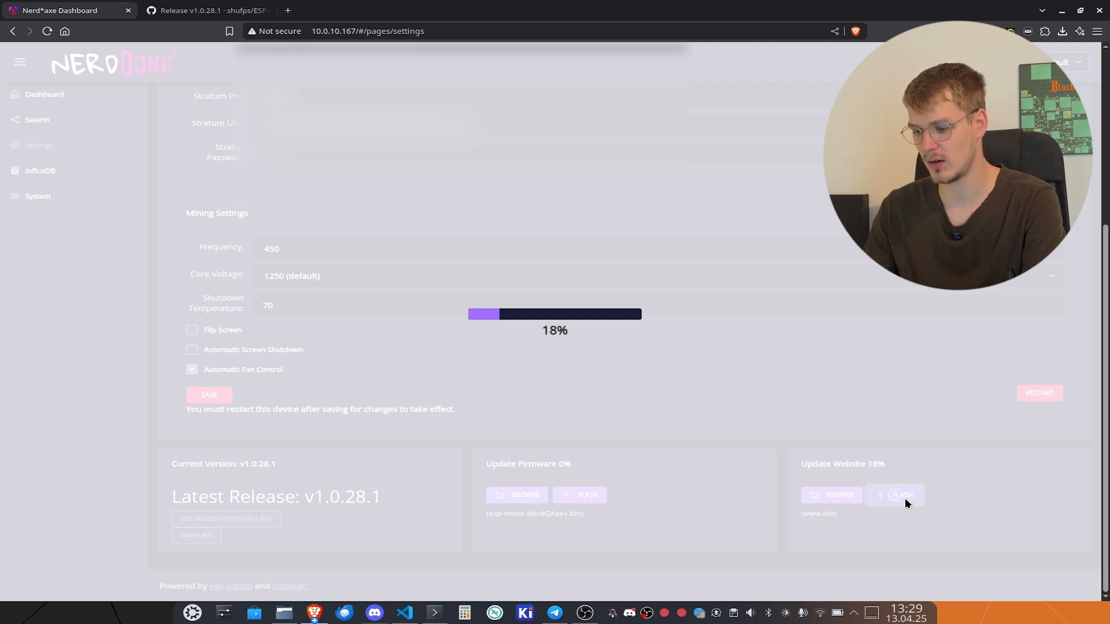
mouse_move(810, 423)
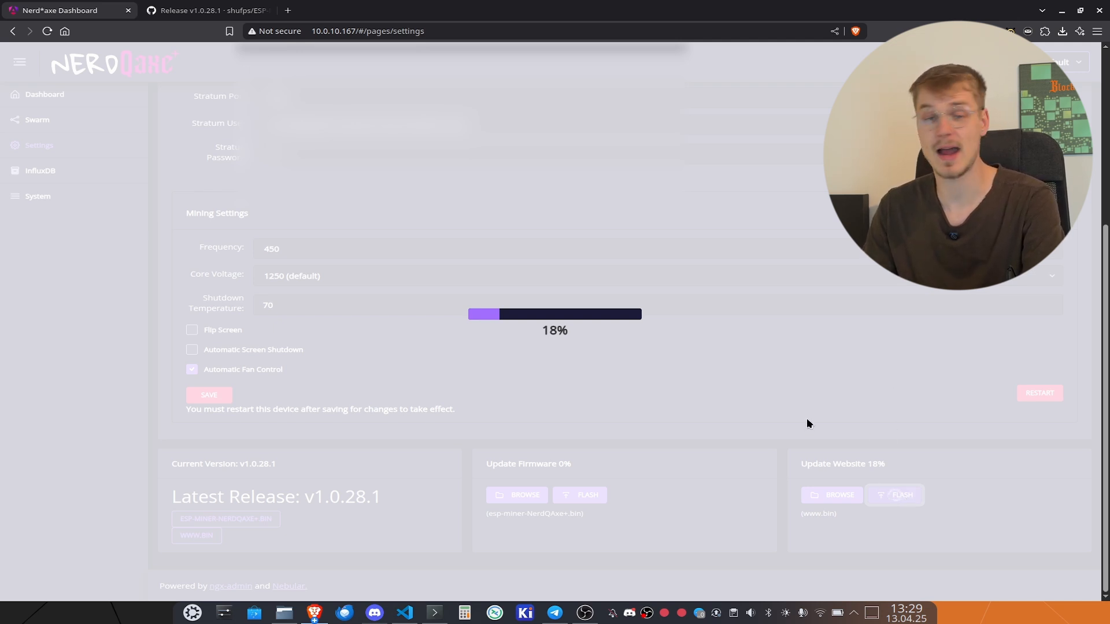